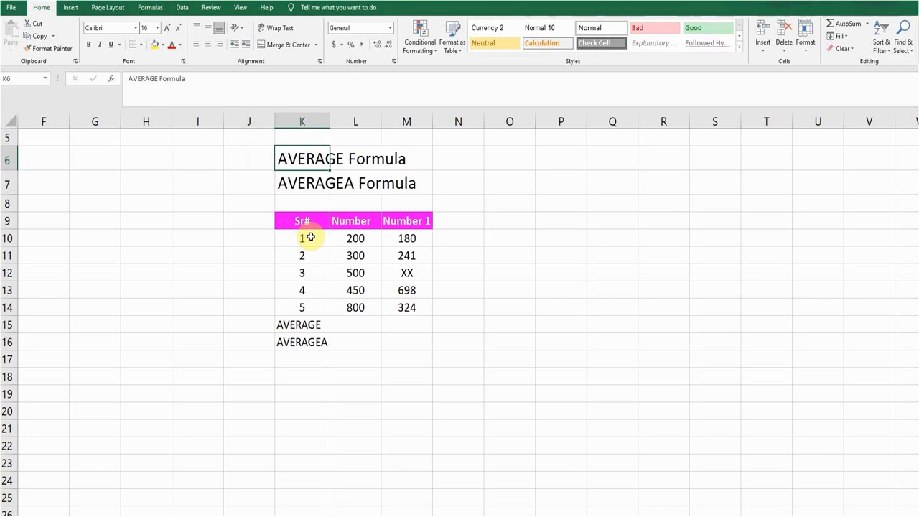
# Click through cells in the table's Number columns
pyautogui.click(302, 183)
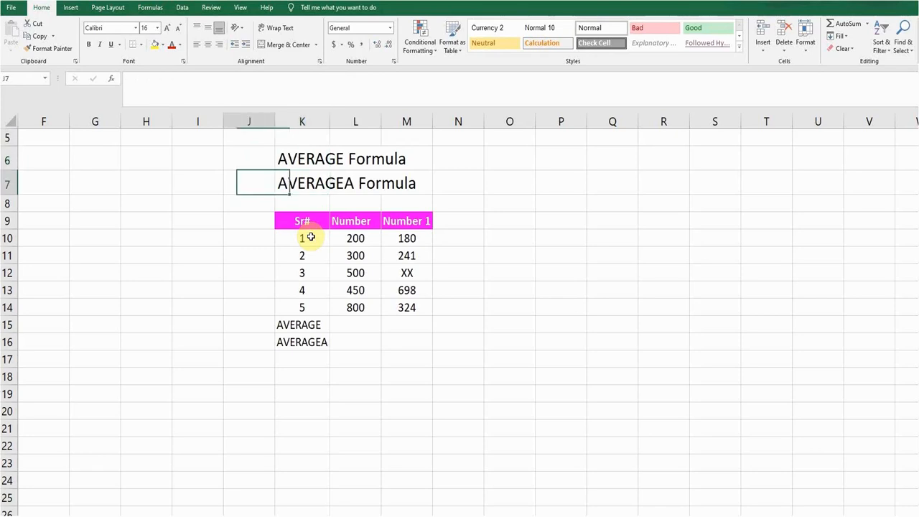
pyautogui.click(250, 158)
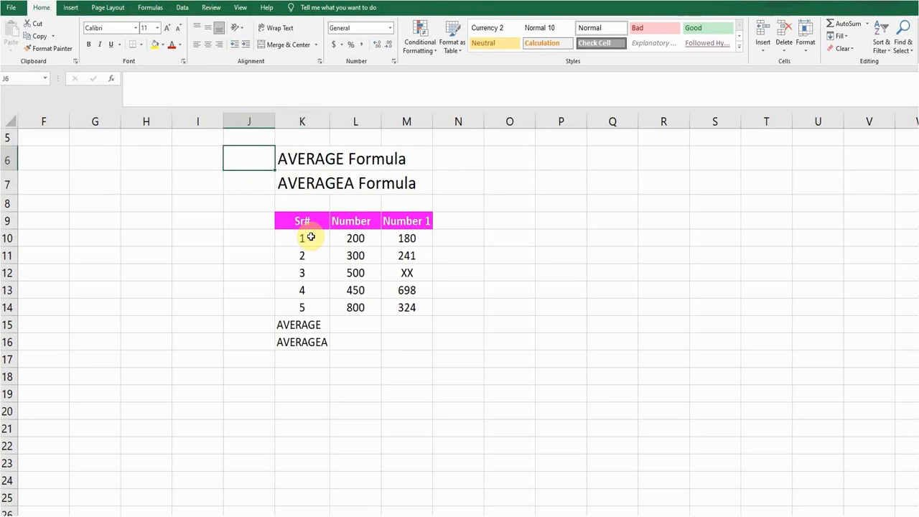
pyautogui.click(302, 273)
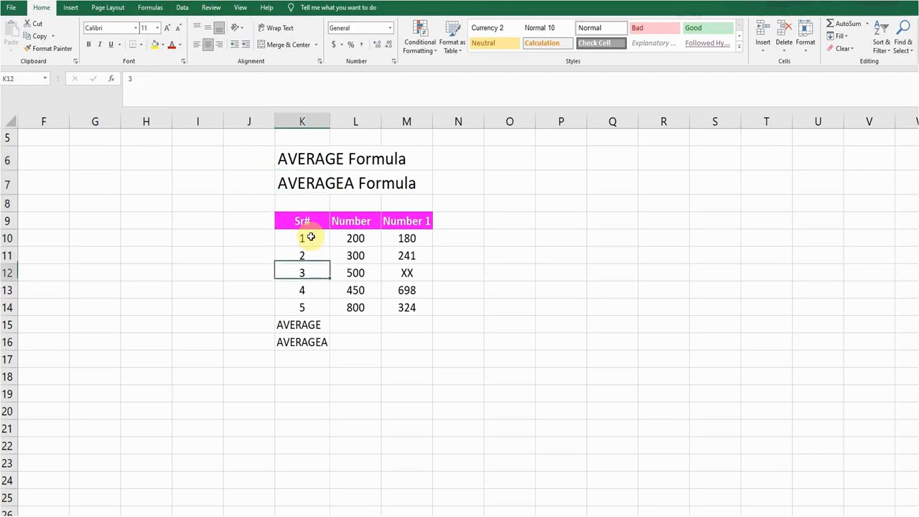
pyautogui.click(355, 307)
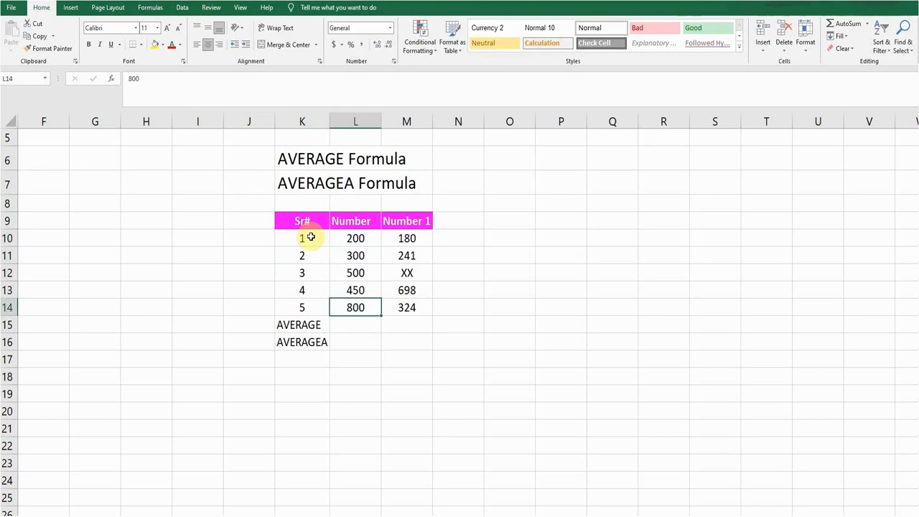
# Enter =AVERAGE(L10:L14) in L15 to get 450 for the Number column
pyautogui.click(355, 324)
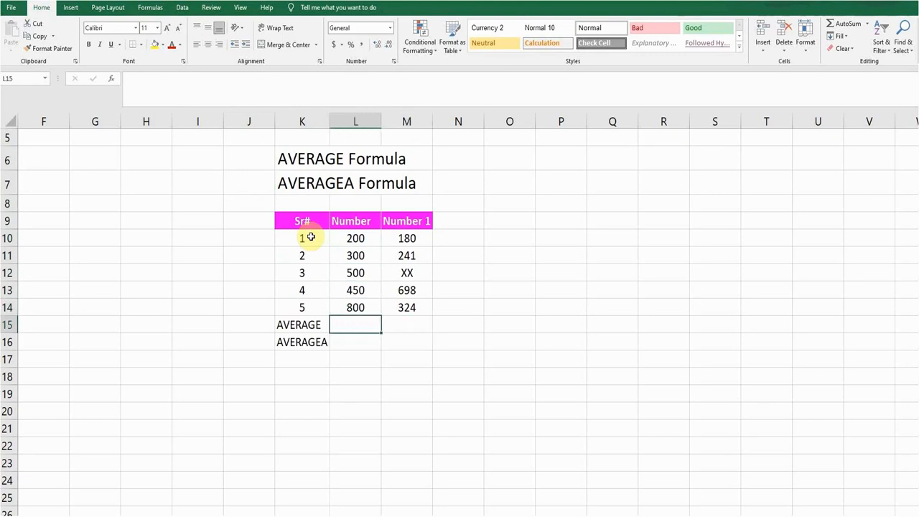
pyautogui.write('=a')
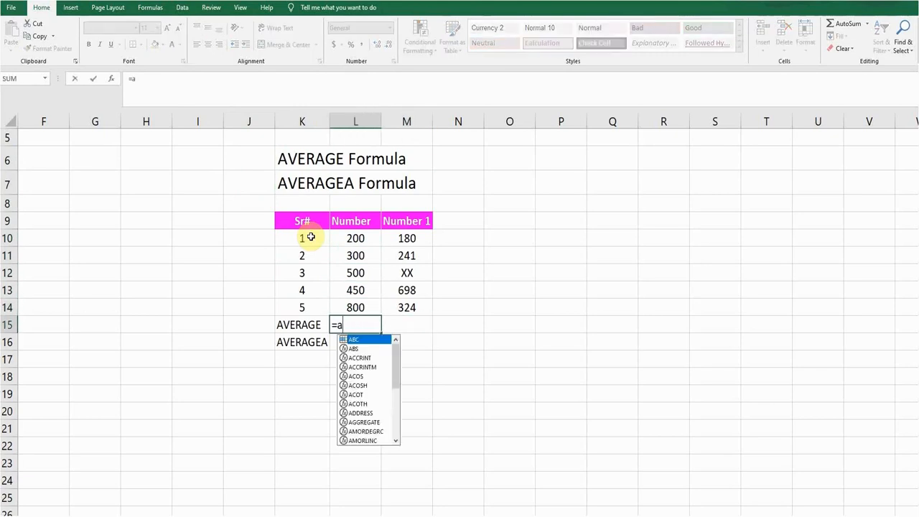
pyautogui.write('ver')
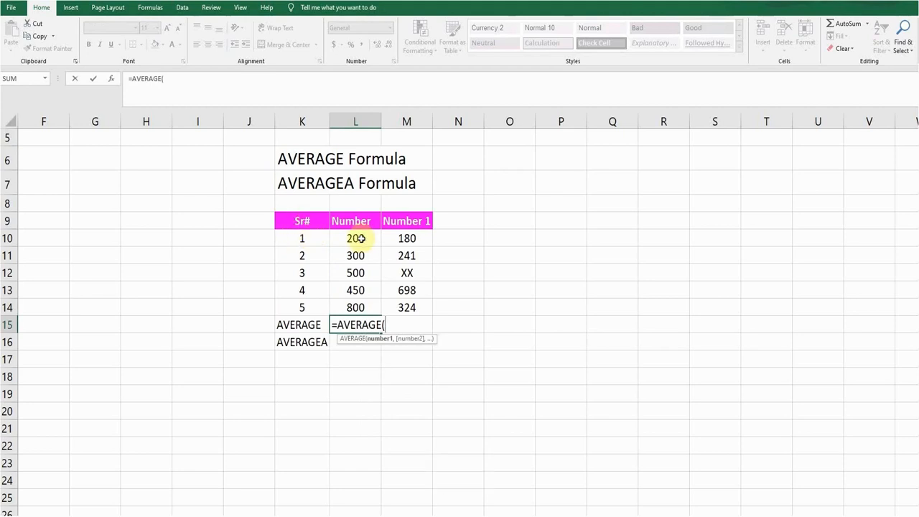
pyautogui.moveTo(356, 238); pyautogui.dragTo(356, 307)
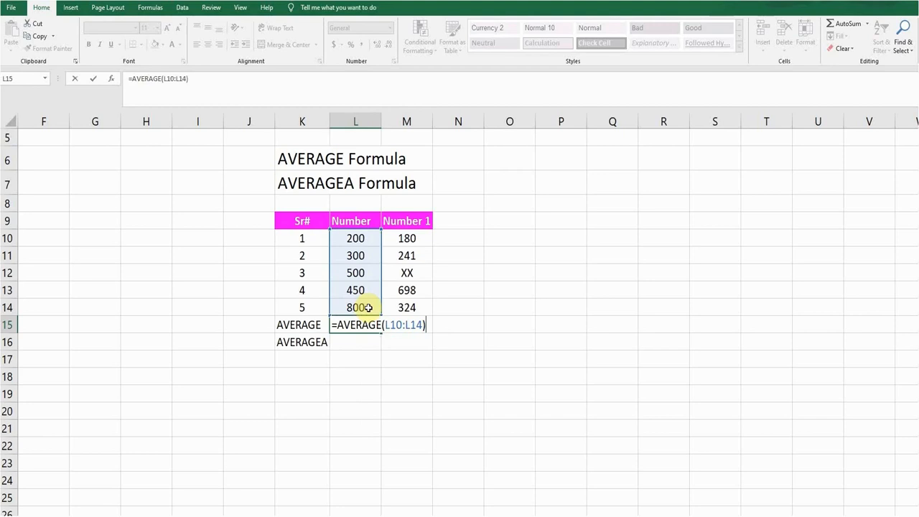
pyautogui.press('Enter')
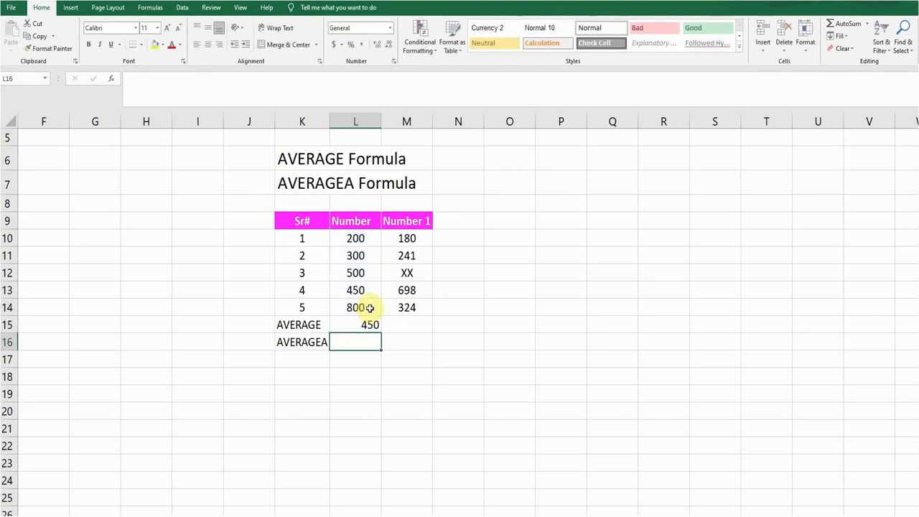
pyautogui.click(352, 324)
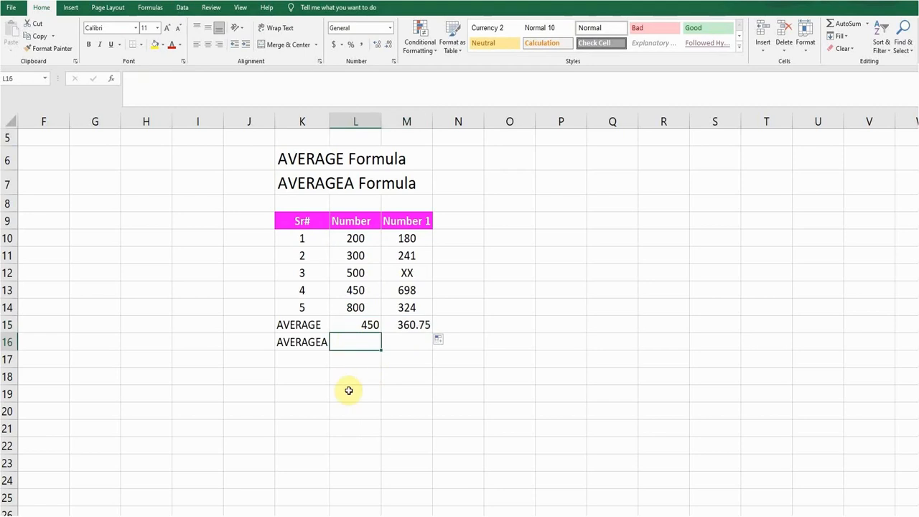
# Enter =AVERAGEA(L10:L14) in L16, returning 450 for the Number column
pyautogui.write('=a')
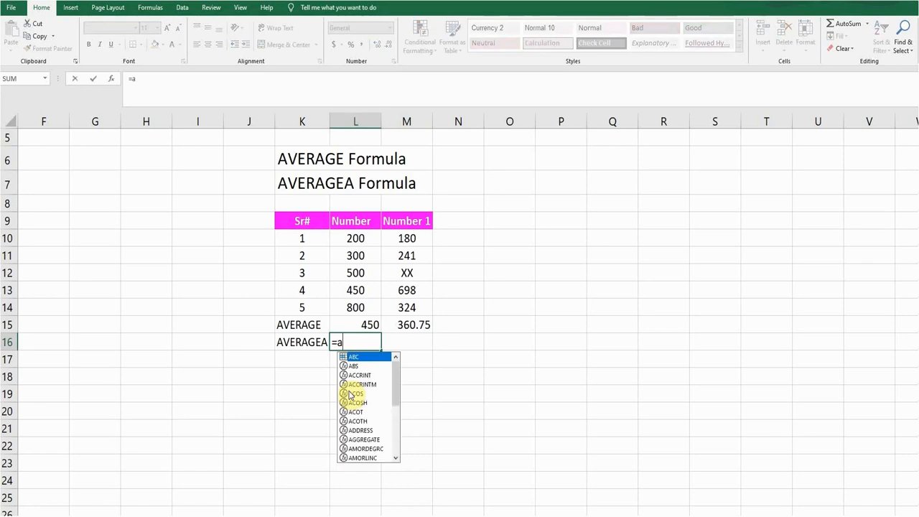
pyautogui.write('vera')
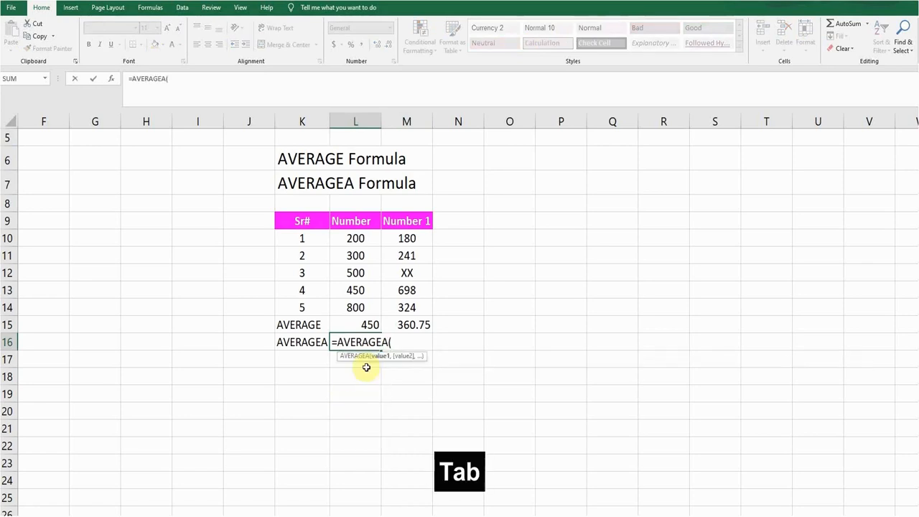
pyautogui.moveTo(355, 237); pyautogui.dragTo(356, 290)
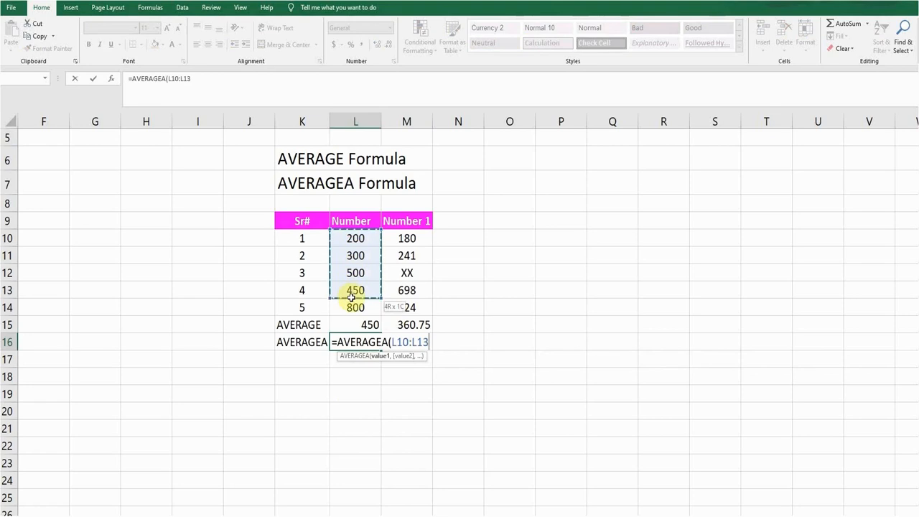
pyautogui.moveTo(354, 290); pyautogui.dragTo(355, 307)
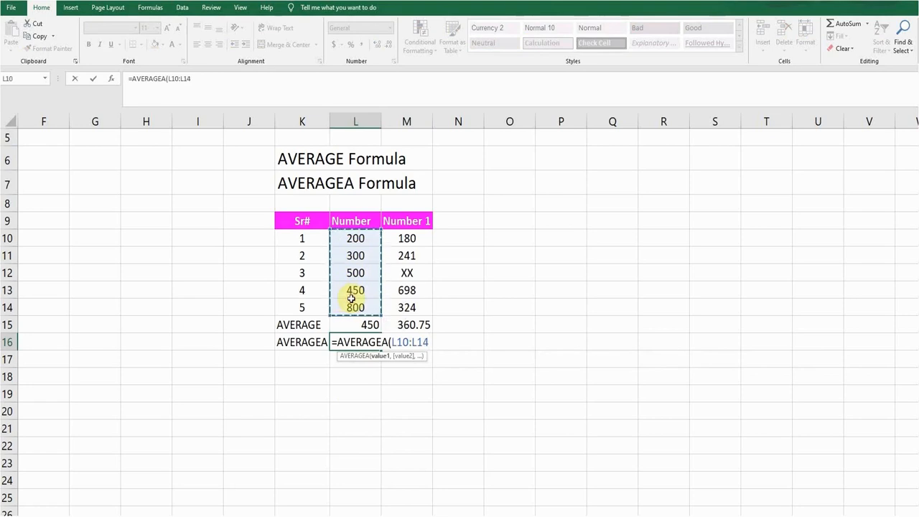
pyautogui.press('Enter')
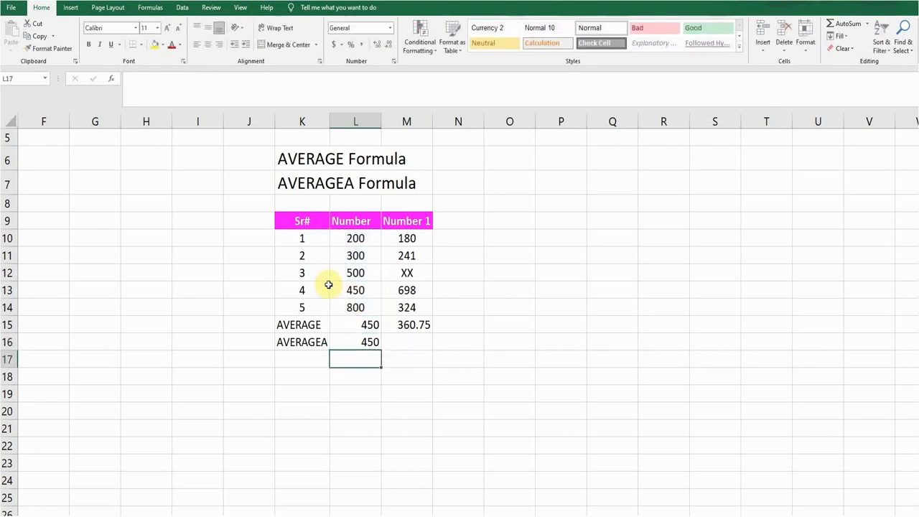
# Copy the L16 AVERAGEA formula into M16, giving 288.6 for Number 1
pyautogui.click(355, 341)
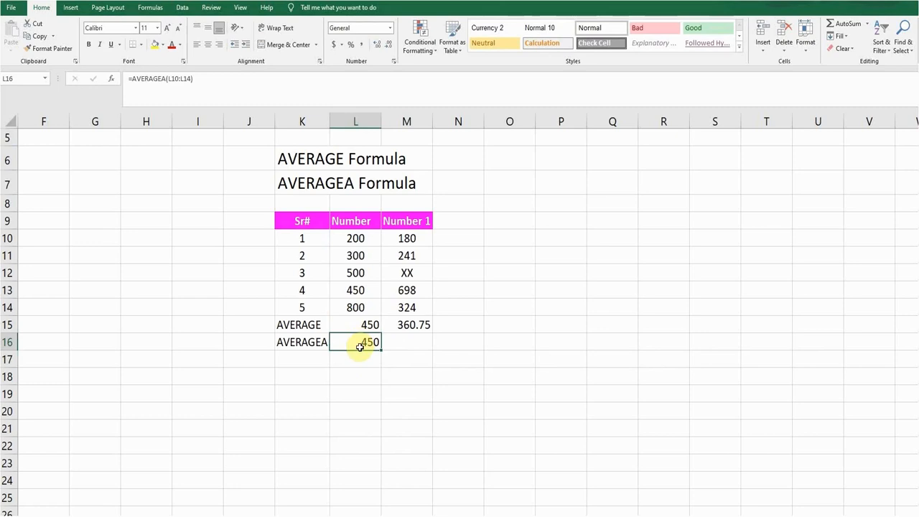
pyautogui.moveTo(379, 352)
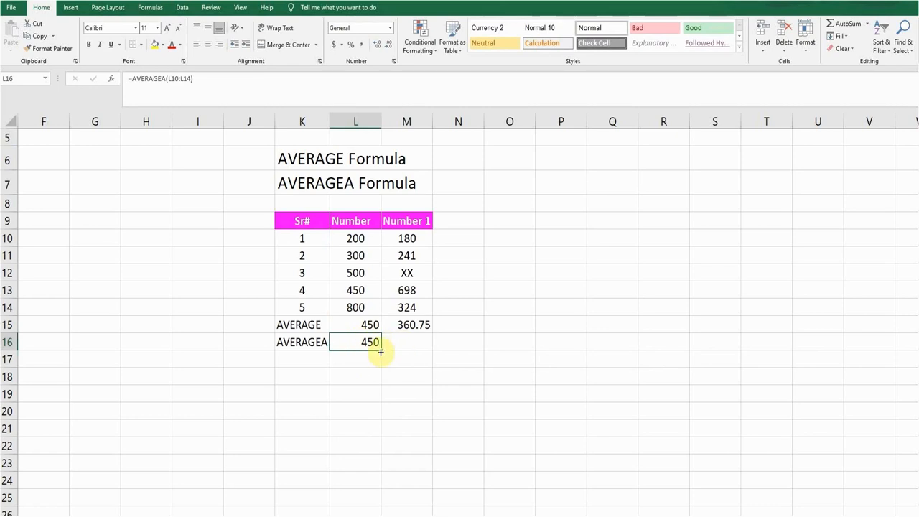
pyautogui.moveTo(380, 352); pyautogui.dragTo(406, 342)
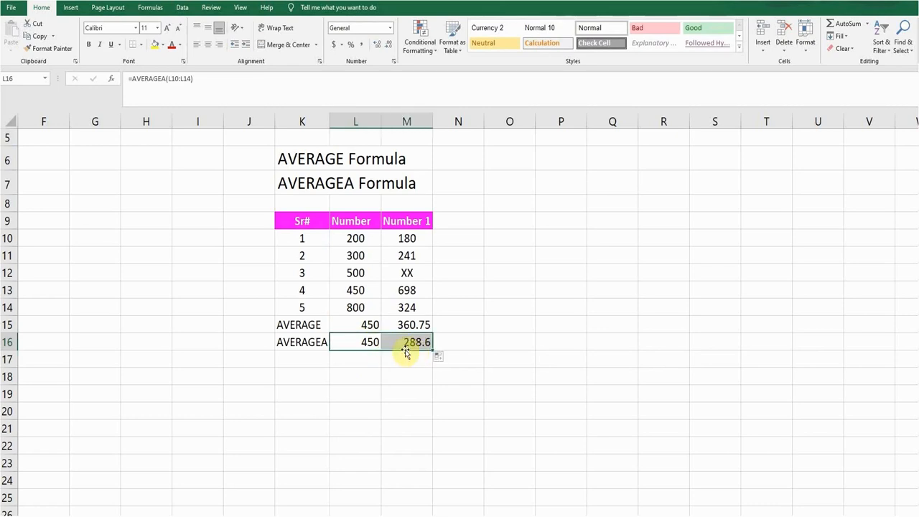
pyautogui.click(407, 342)
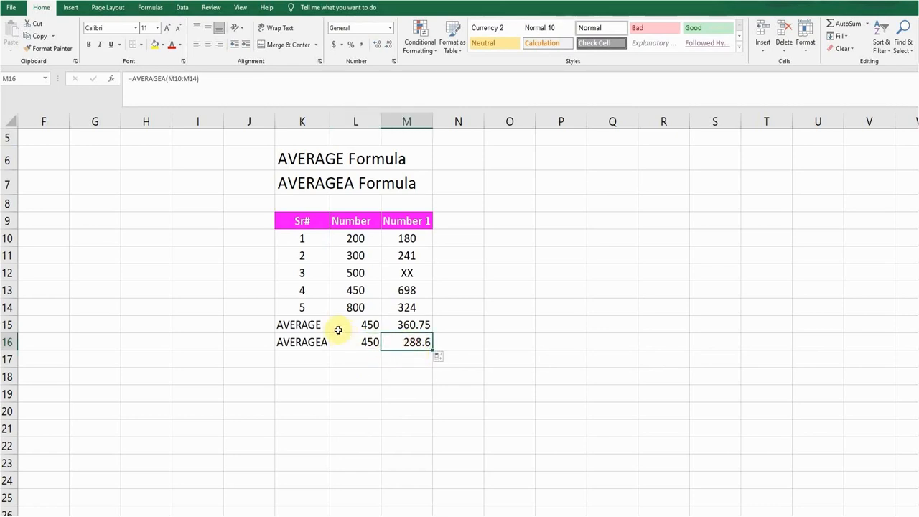
pyautogui.moveTo(328, 330)
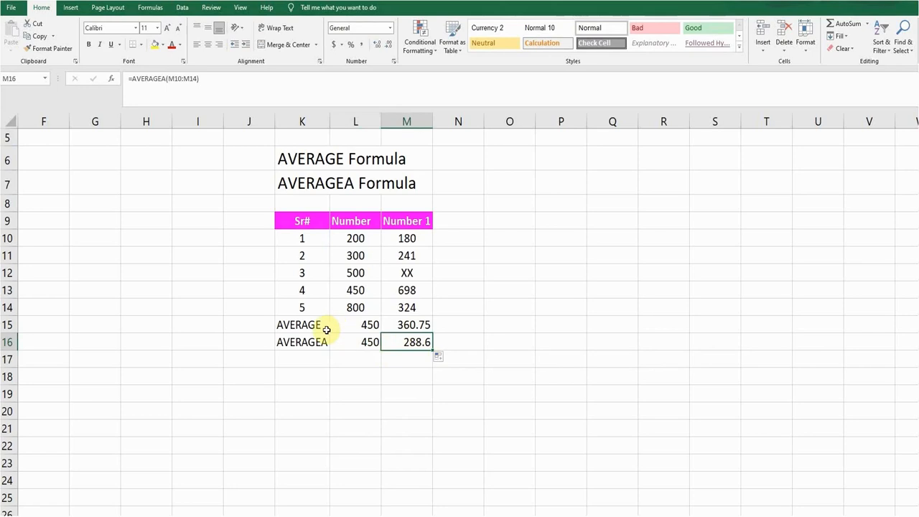
pyautogui.click(302, 324)
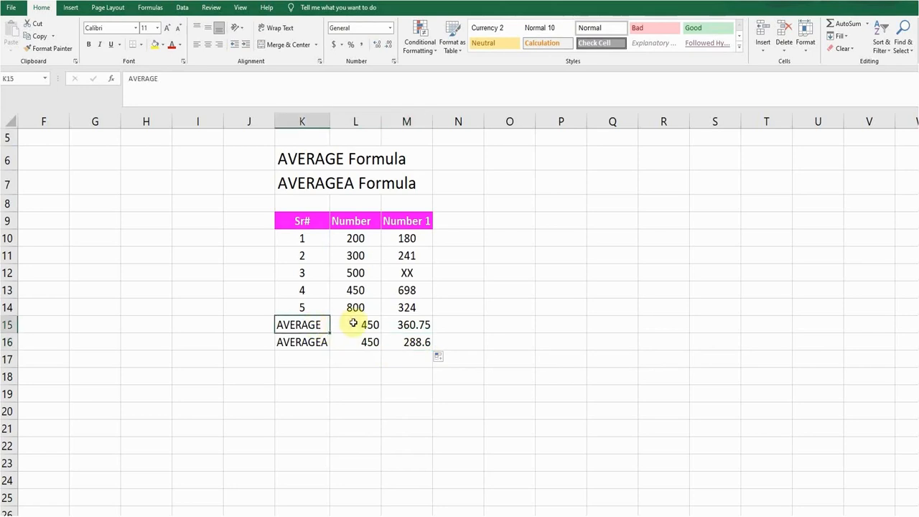
pyautogui.click(355, 238)
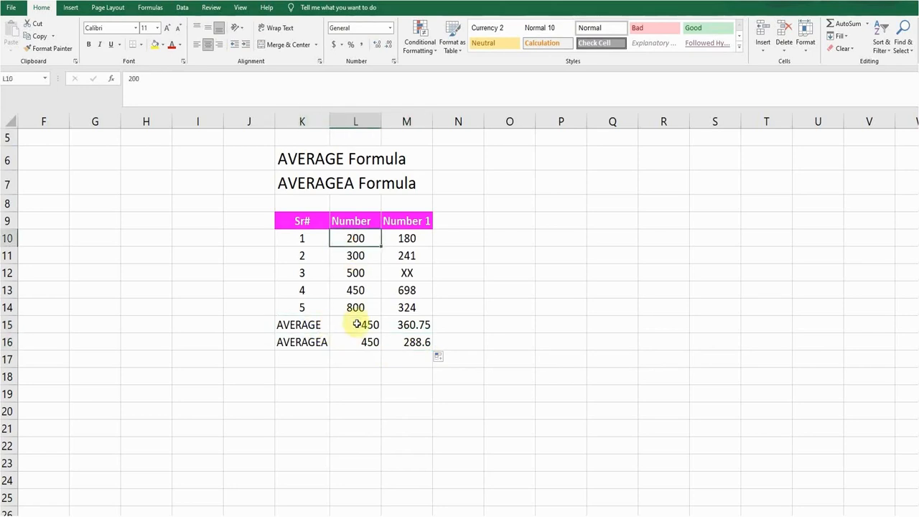
pyautogui.click(356, 325)
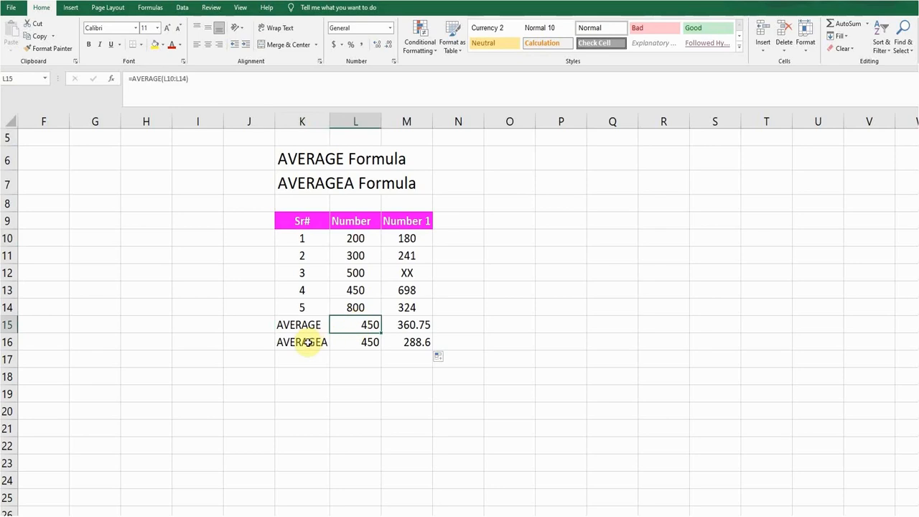
pyautogui.click(358, 342)
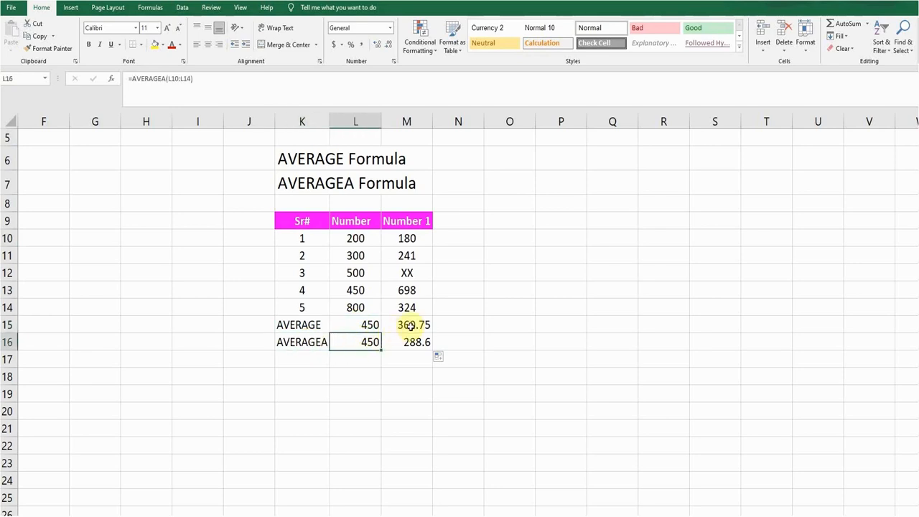
pyautogui.click(407, 324)
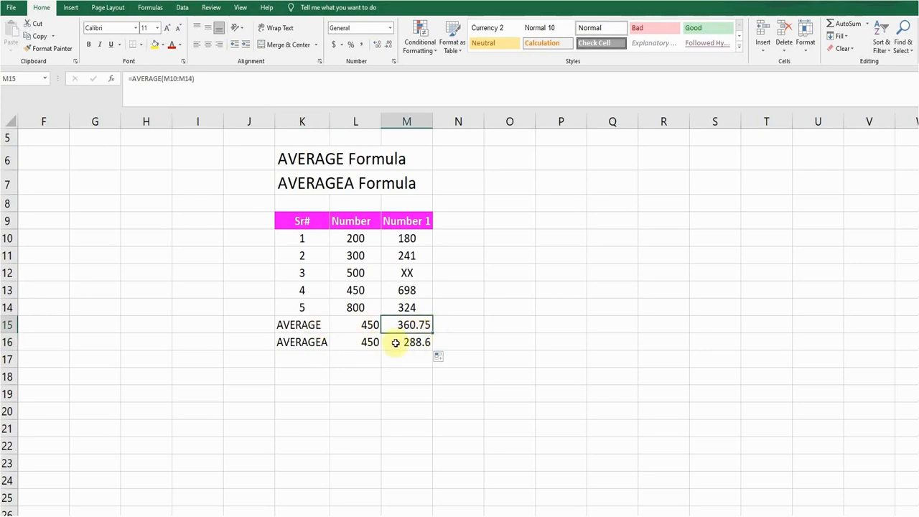
pyautogui.click(407, 342)
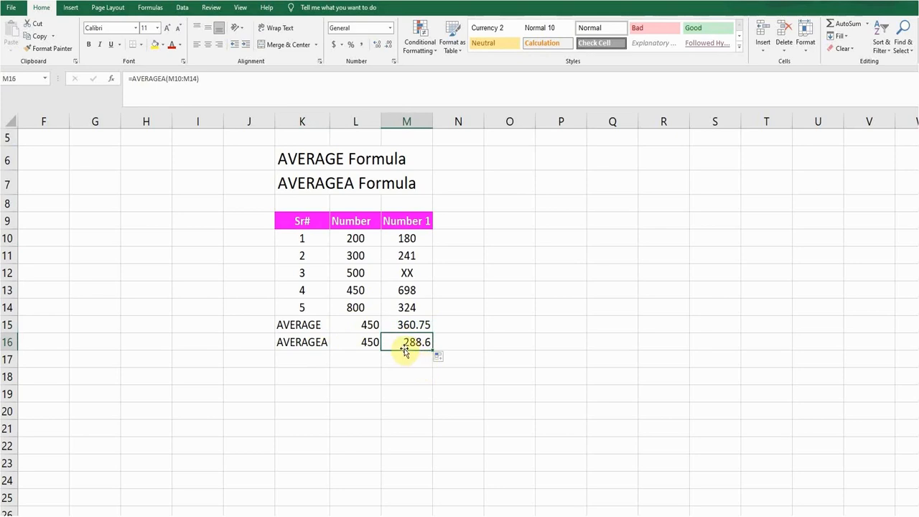
pyautogui.click(407, 325)
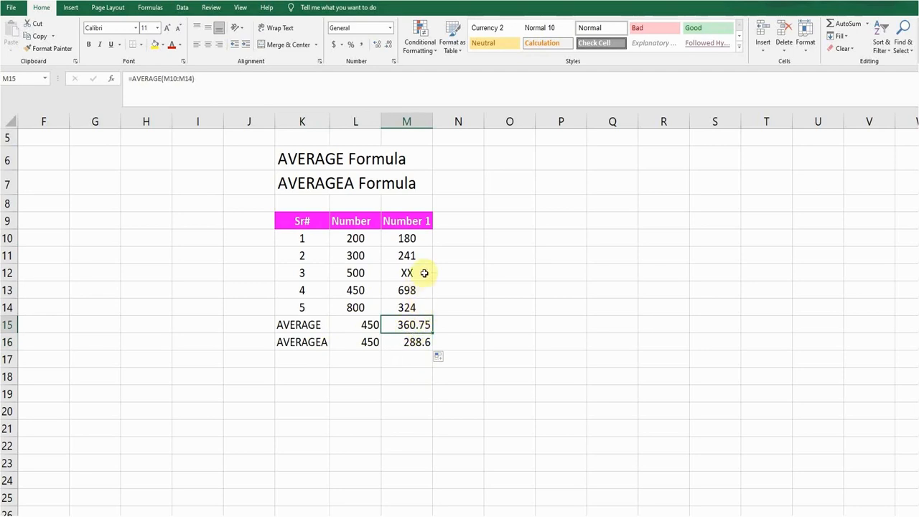
pyautogui.click(407, 273)
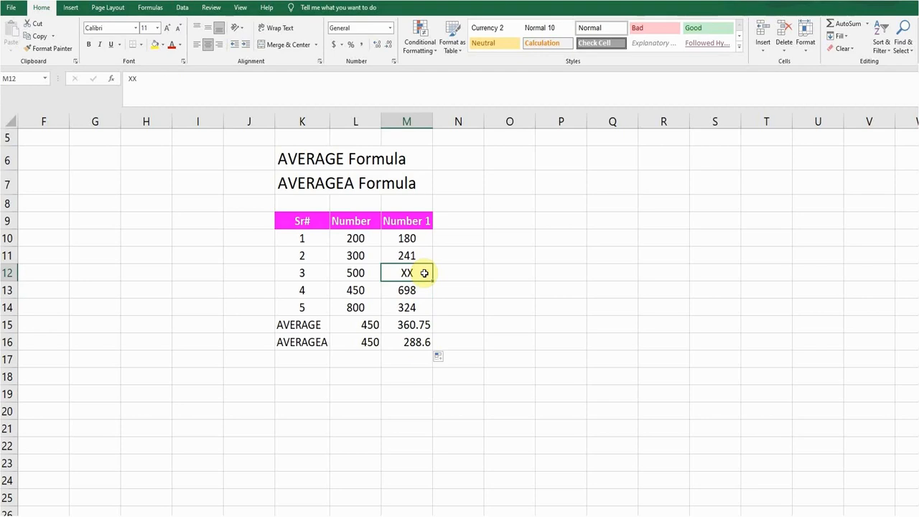
pyautogui.moveTo(419, 341)
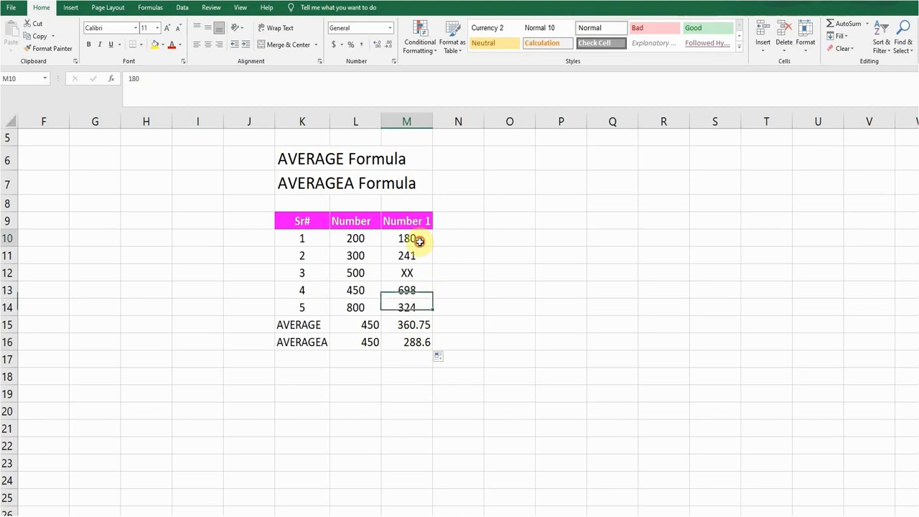
pyautogui.click(407, 273)
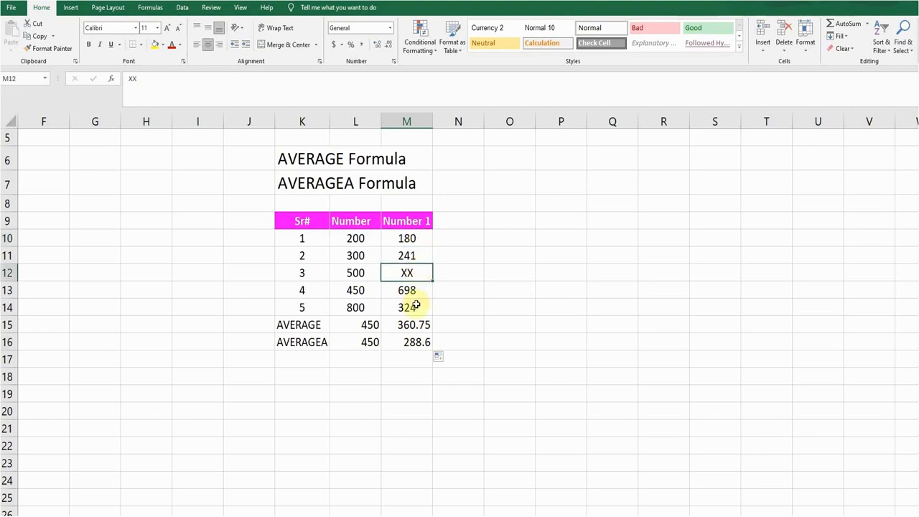
pyautogui.moveTo(406, 342)
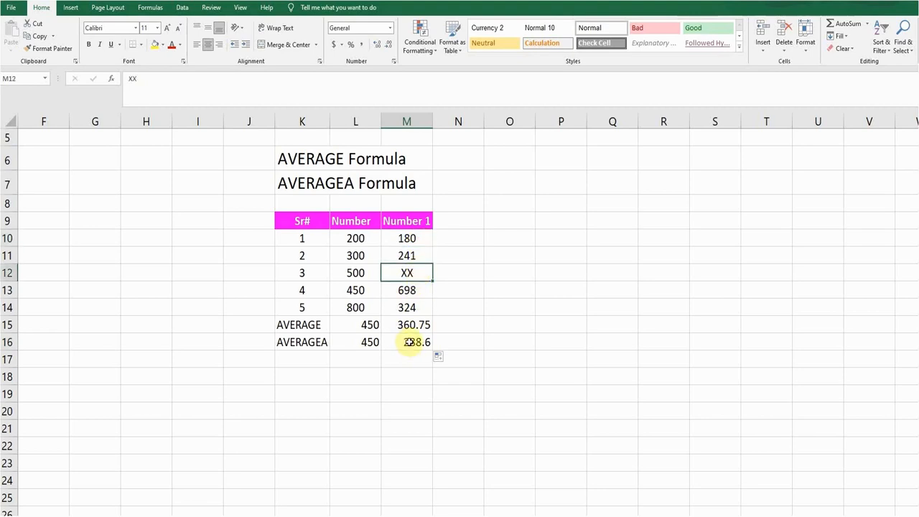
pyautogui.click(407, 324)
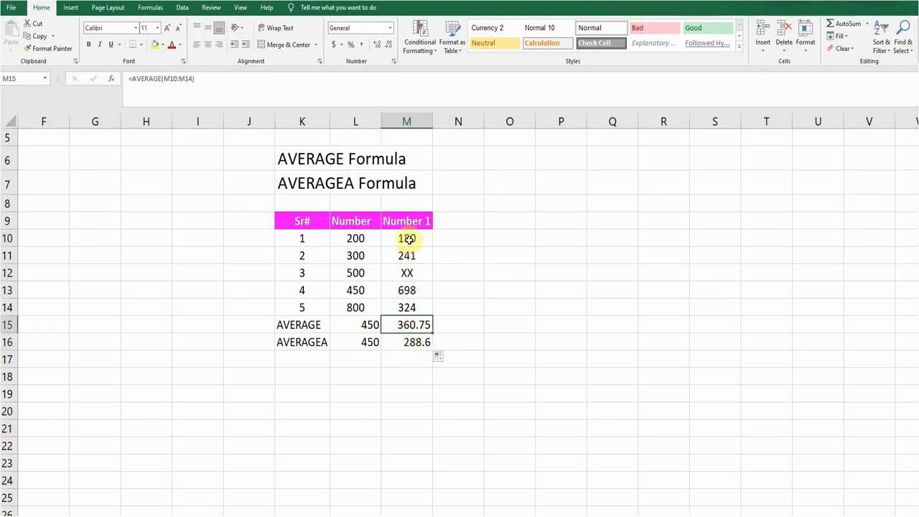
pyautogui.moveTo(403, 273)
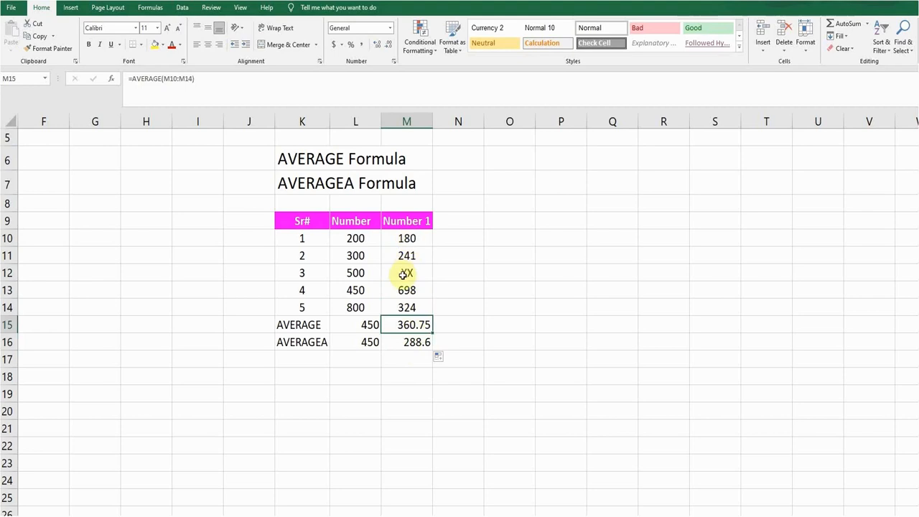